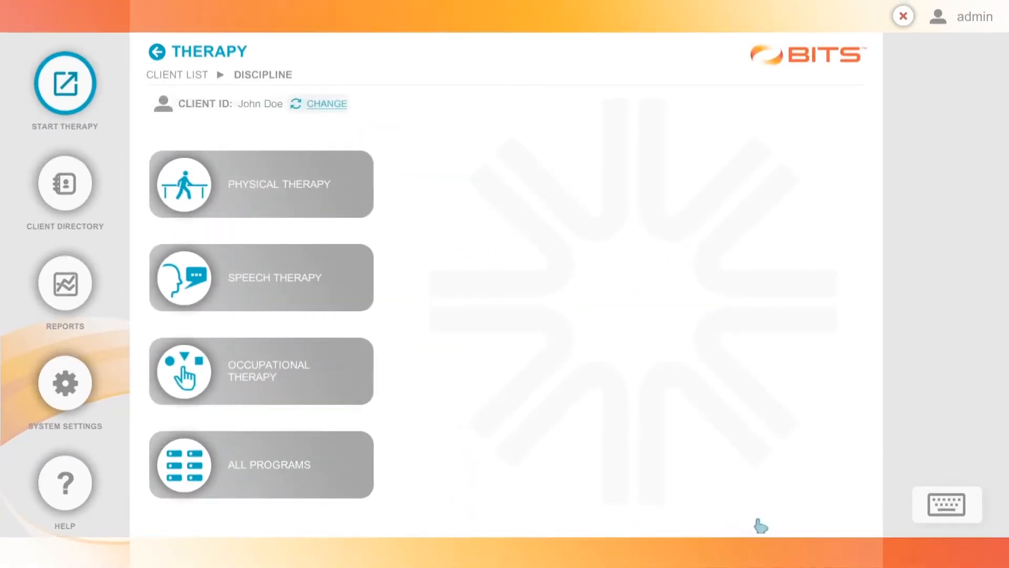
Choose the Single Color Rotator program from the Visual Pursuit group under All Programs
left_click(260, 464)
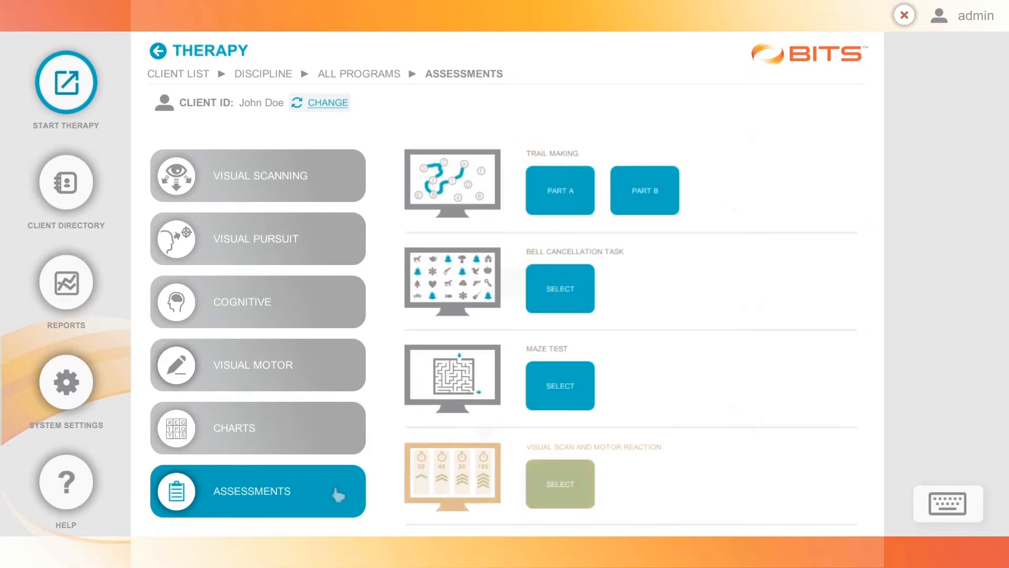
left_click(255, 238)
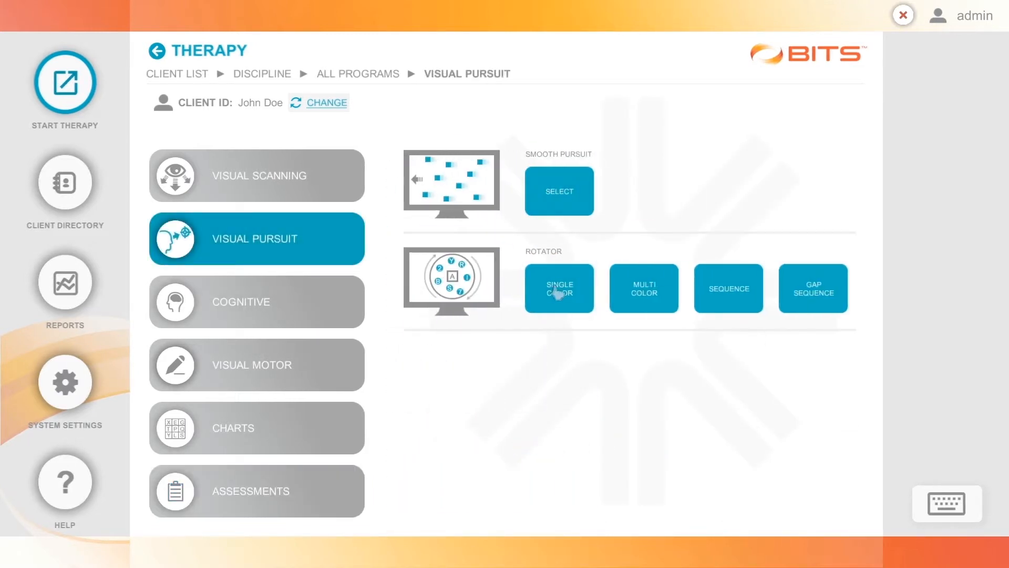
left_click(557, 288)
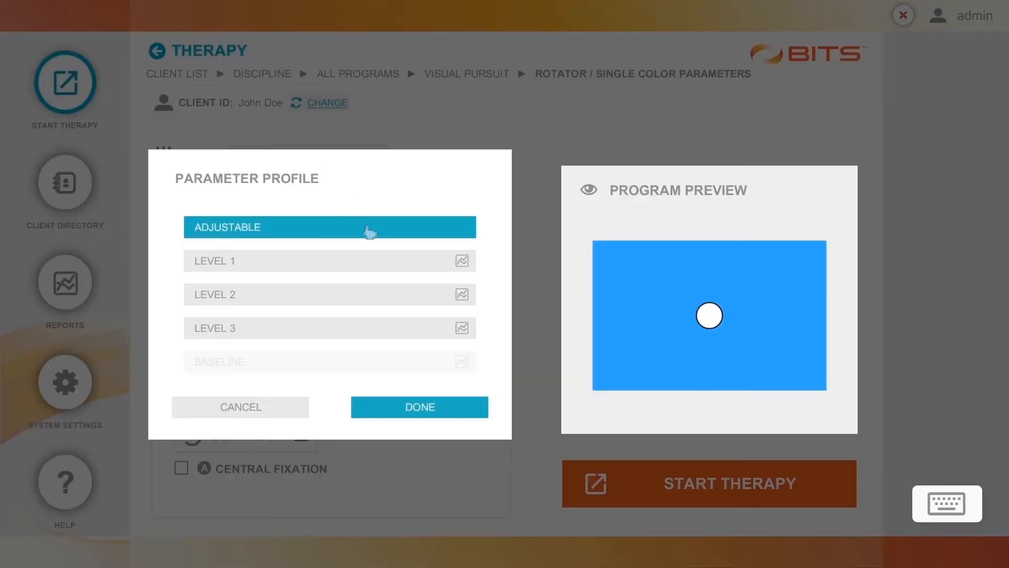
Apply the Level 3 parameter profile with white targets on a blue background
left_click(329, 327)
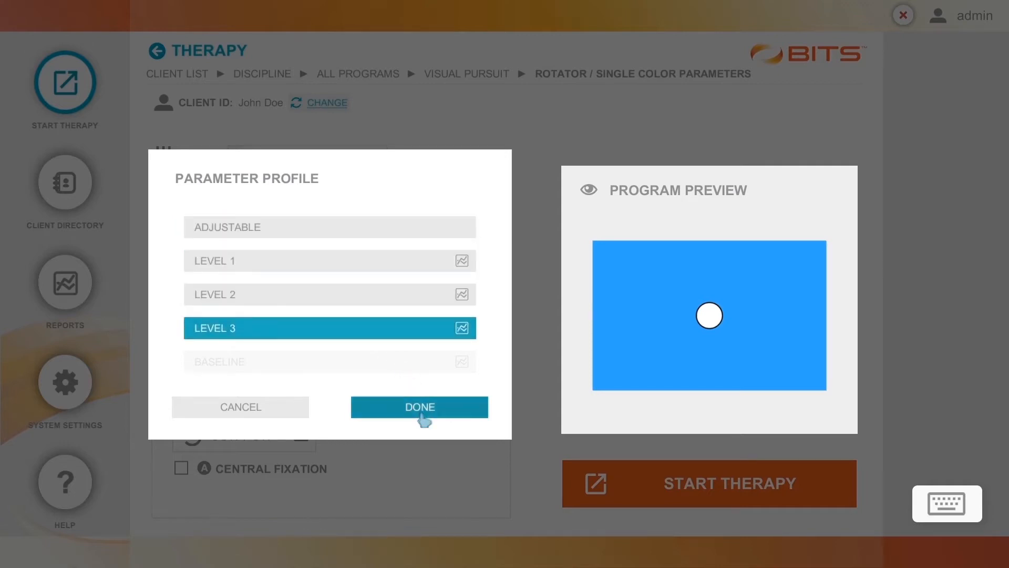
left_click(419, 406)
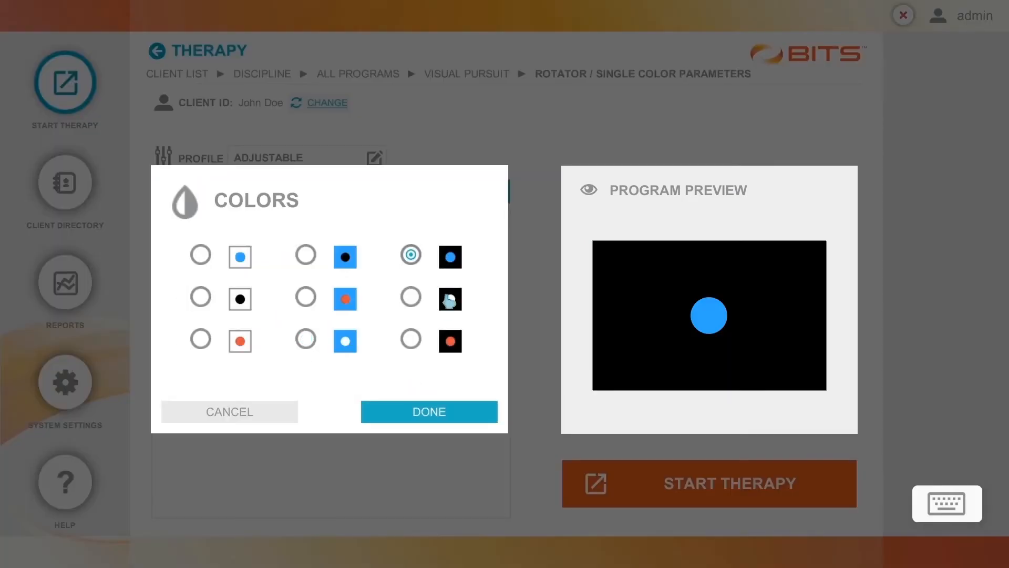
left_click(305, 340)
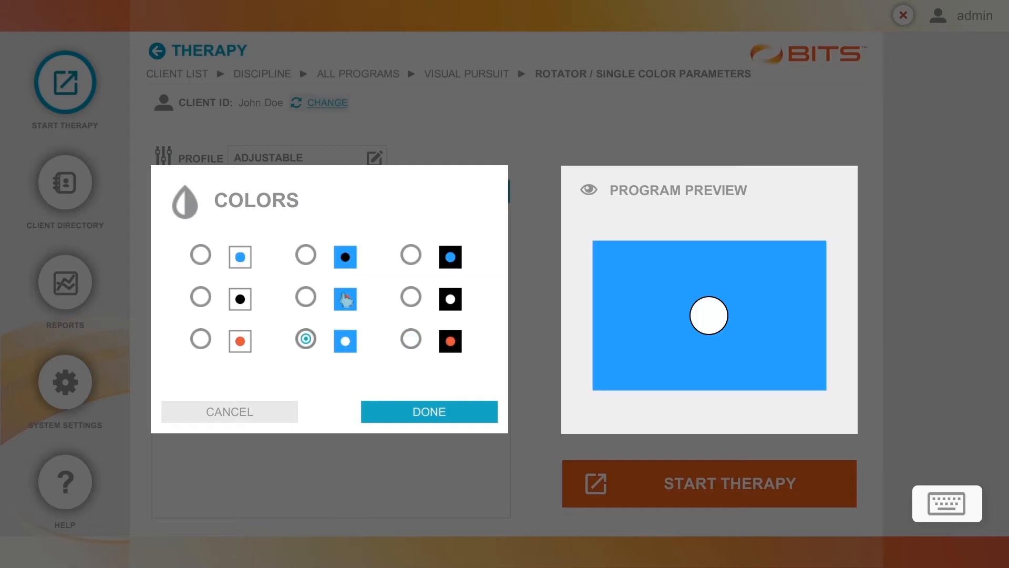
left_click(428, 411)
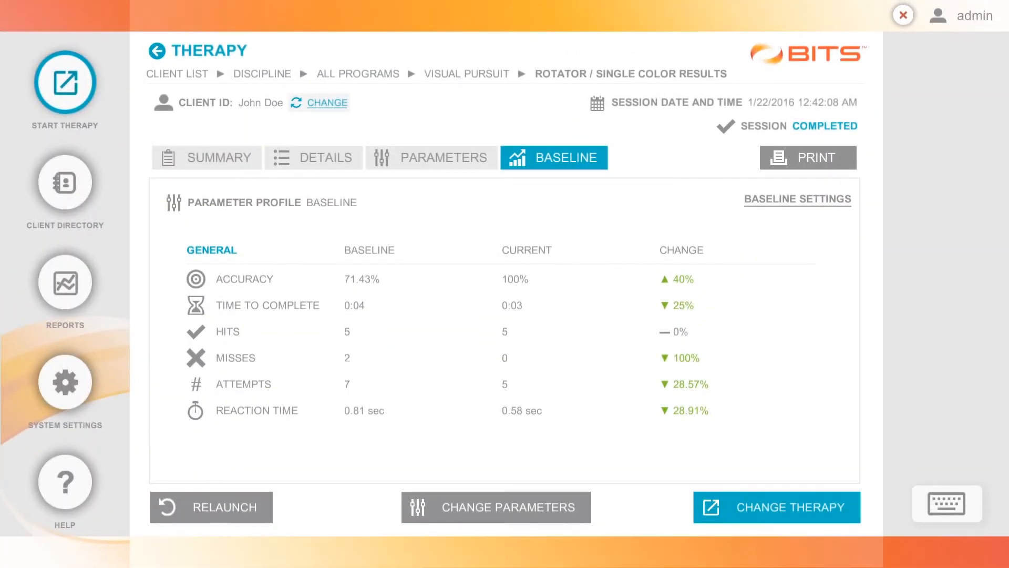
View baseline results, then graph Reaction Time across sessions in the progress report
left_click(64, 281)
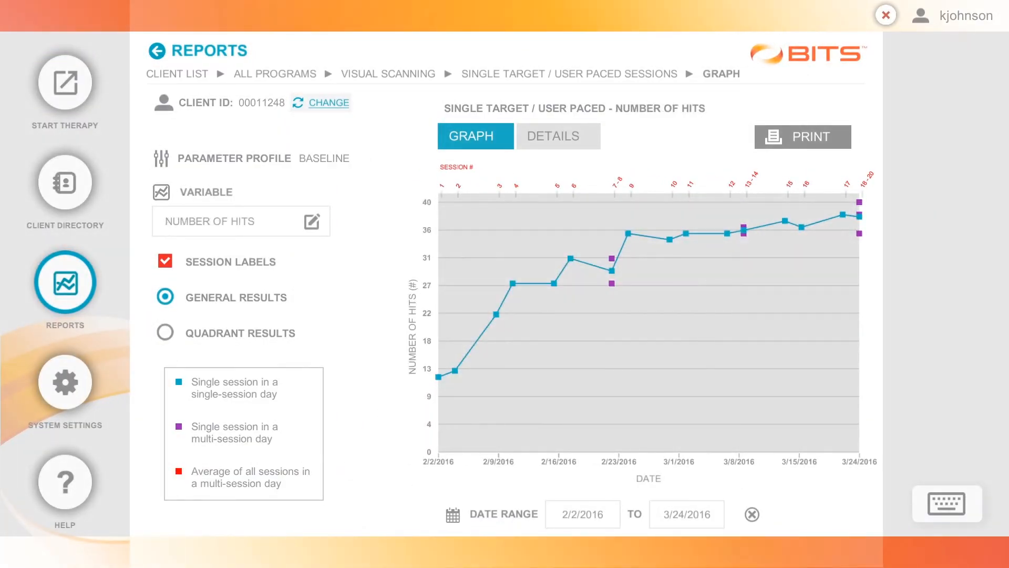
left_click(312, 221)
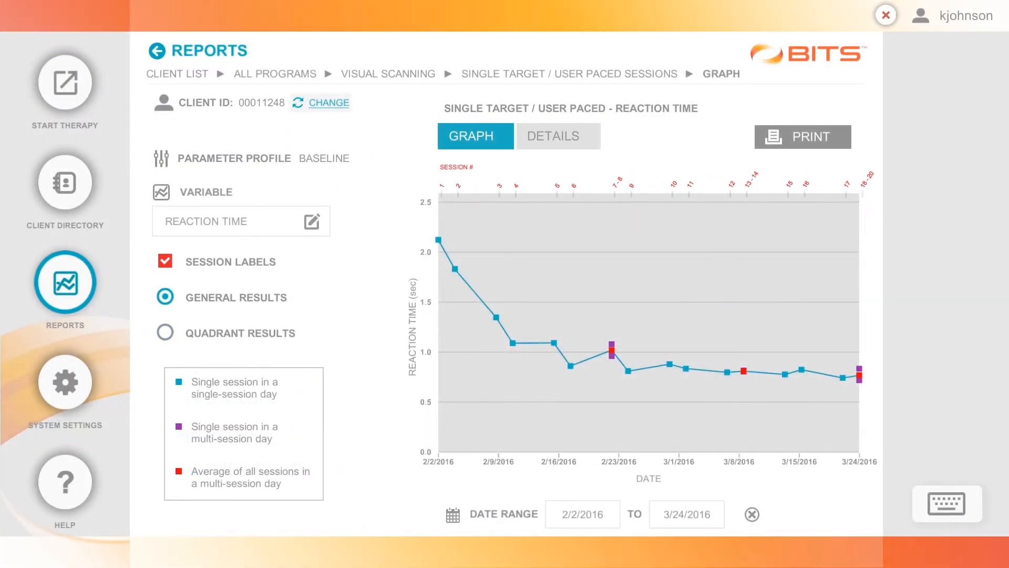